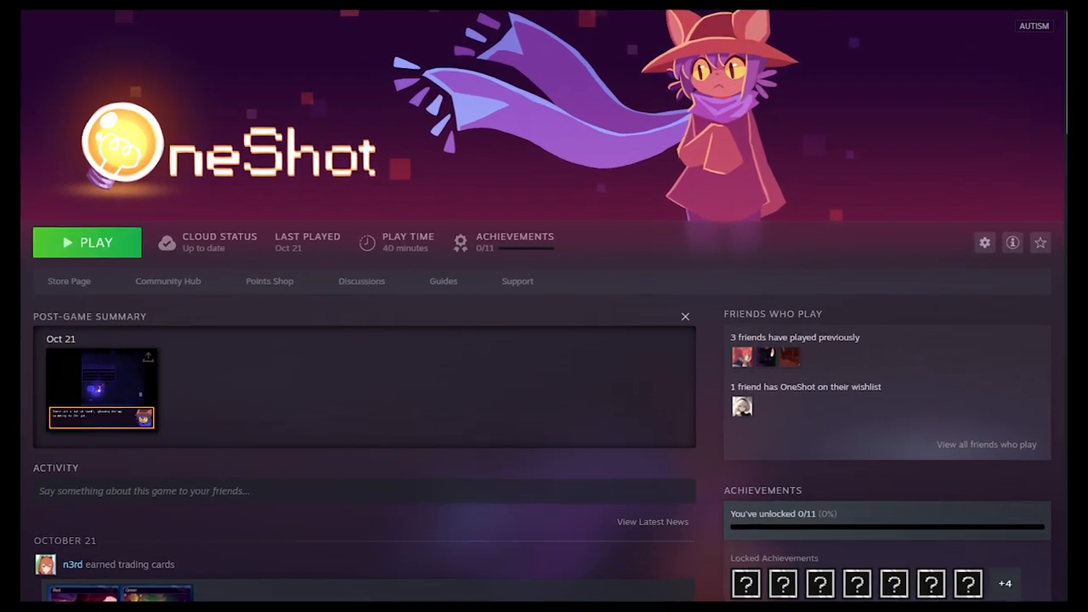
Launch OneShot with the green PLAY button on its Steam library page.
left_click(86, 242)
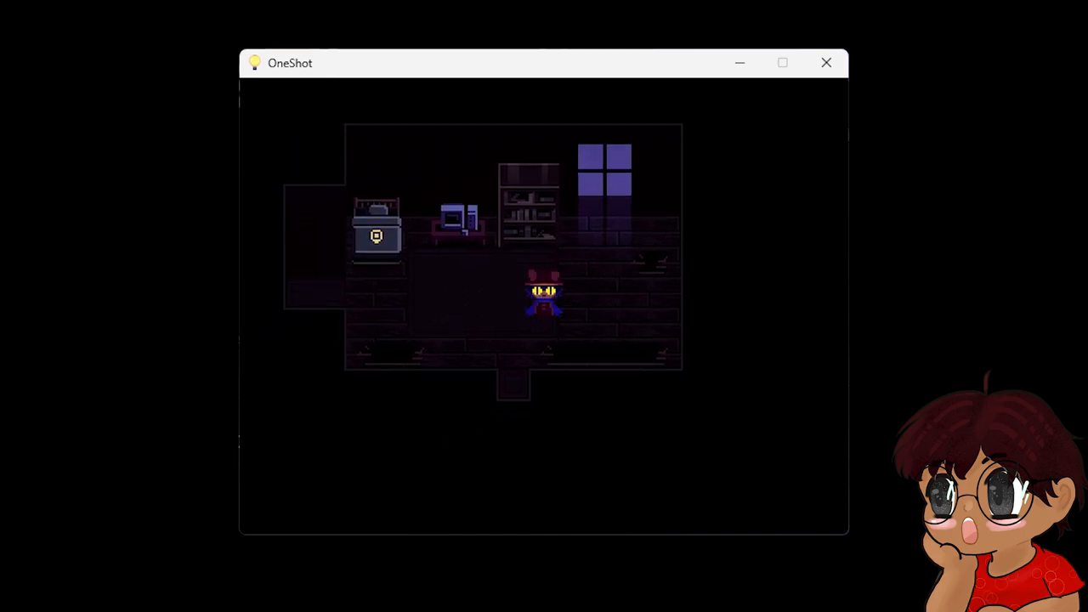
key("Down")
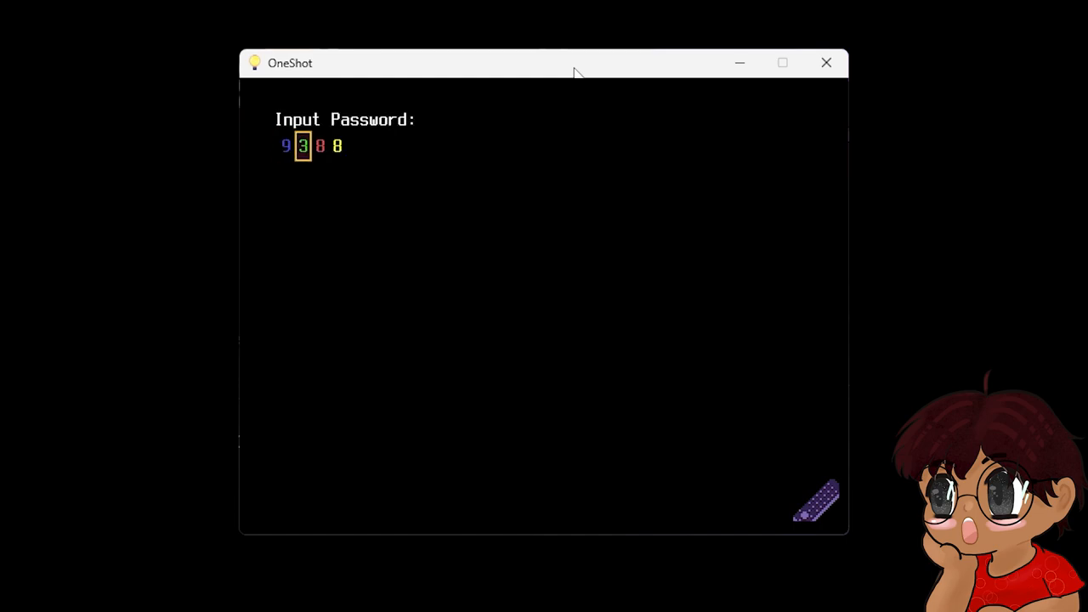
Set a digit of the computer's colour-coded password.
key("Right")
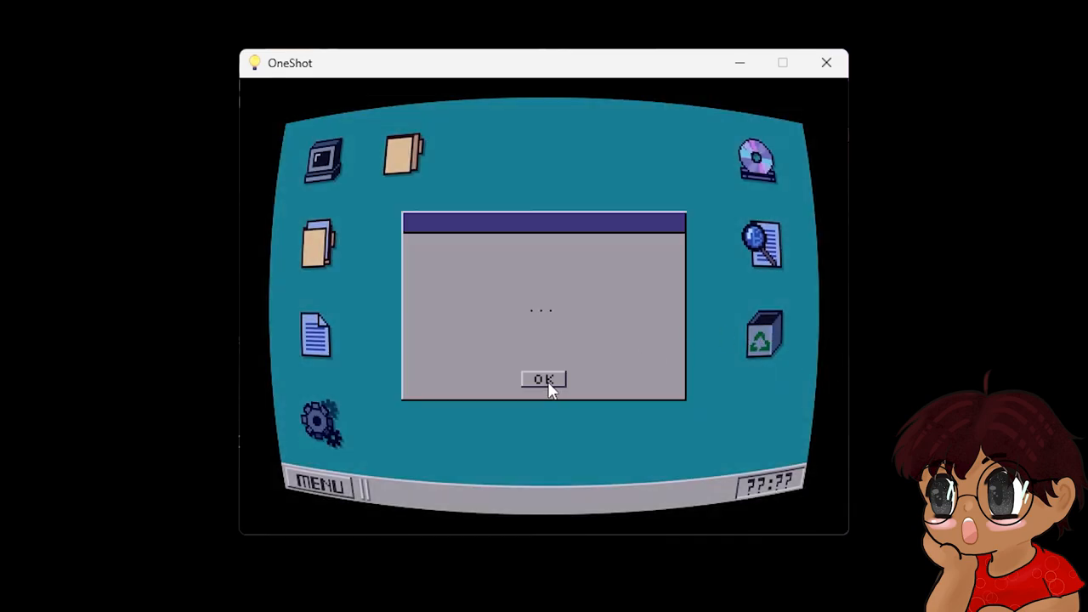
Read through the opening computer messages, starting from the silent ellipsis.
left_click(543, 379)
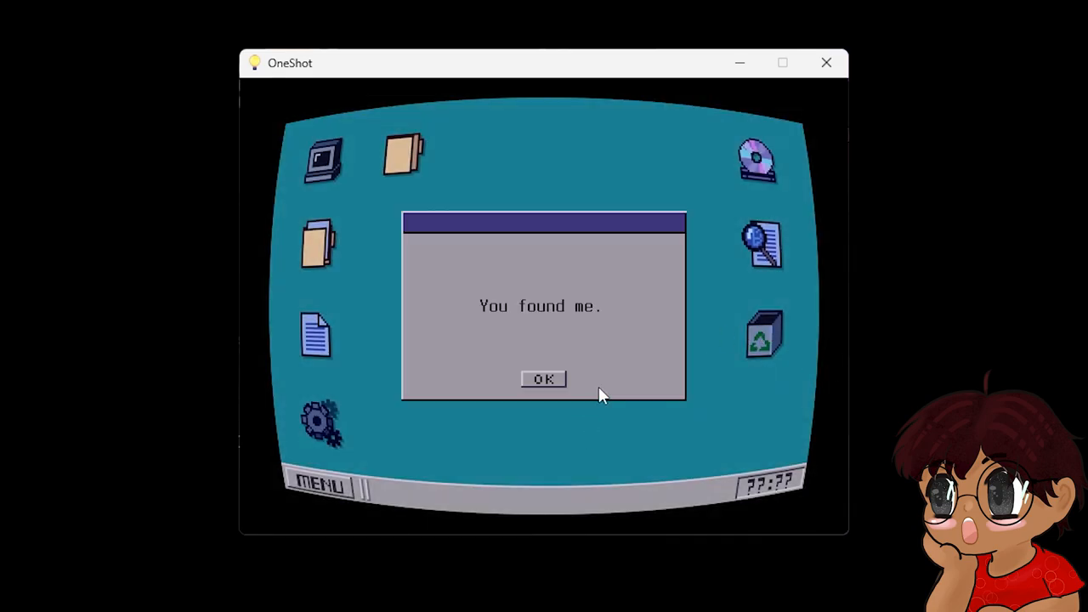
left_click(543, 379)
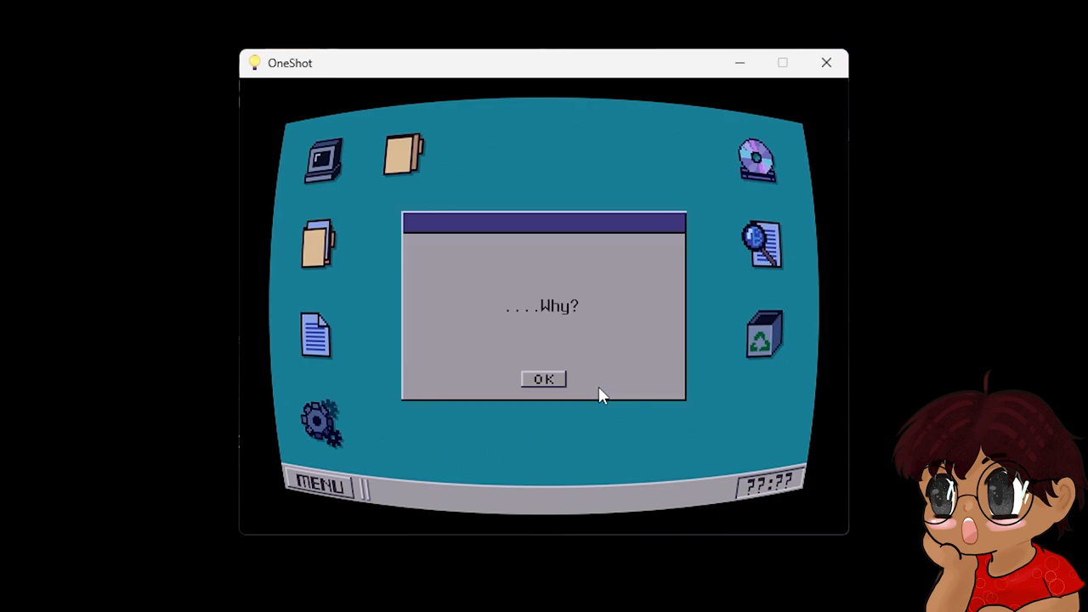
left_click(543, 379)
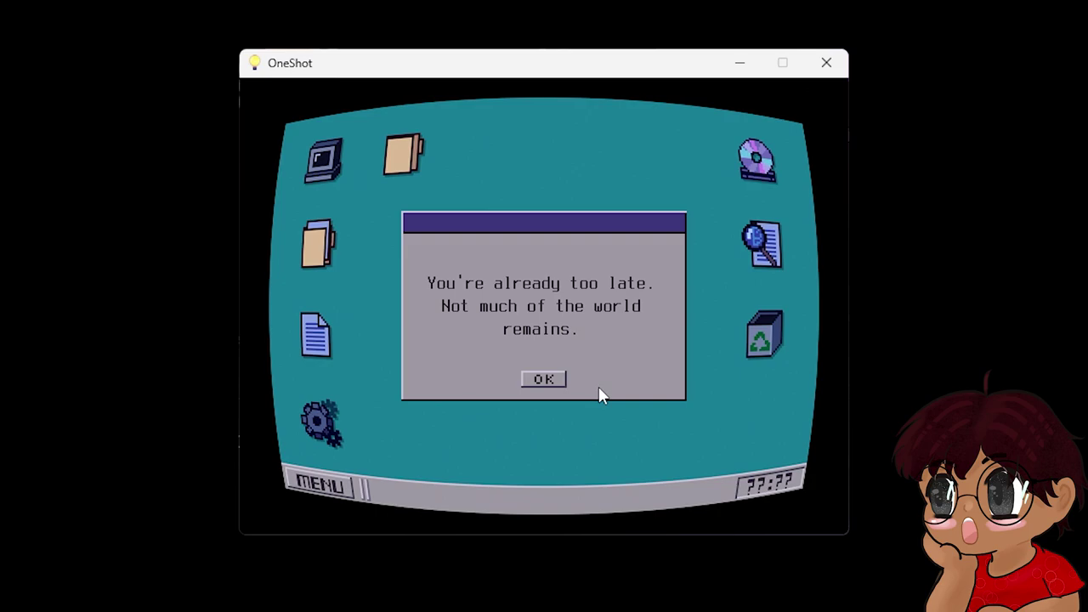
left_click(543, 379)
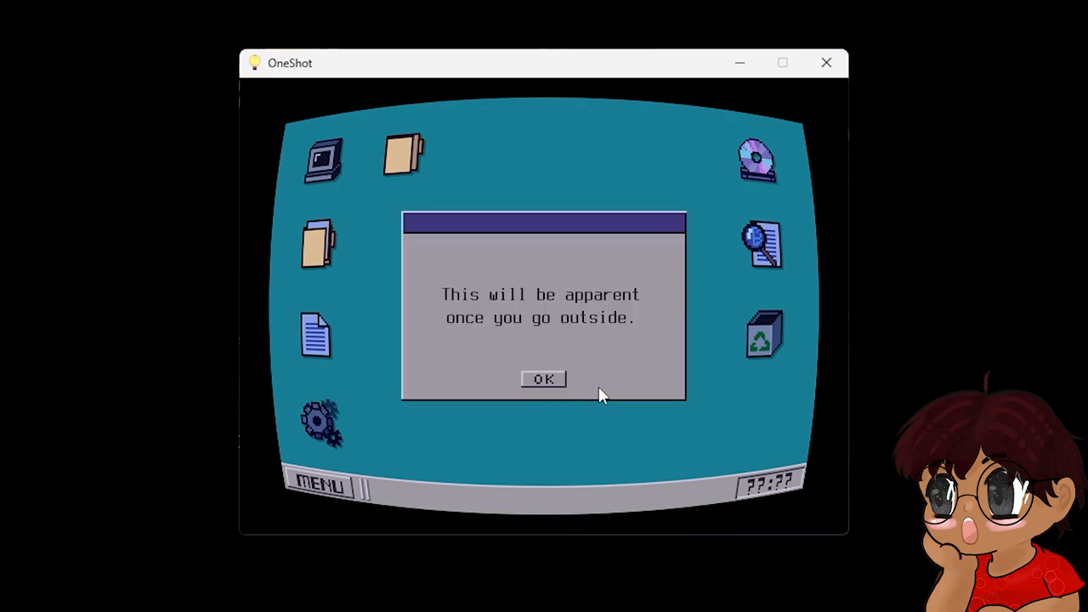
left_click(544, 378)
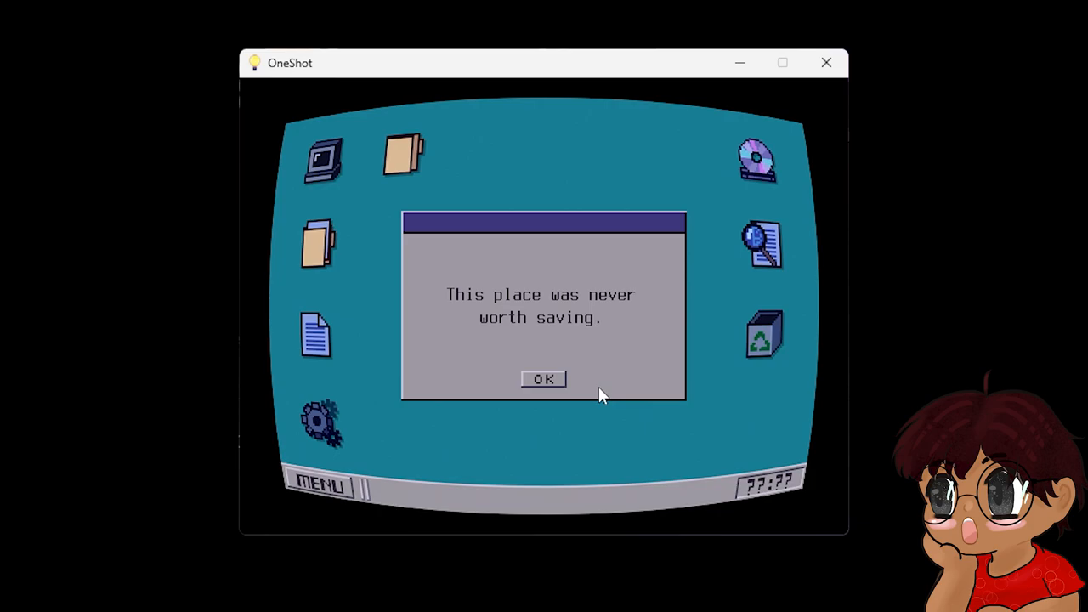
left_click(544, 379)
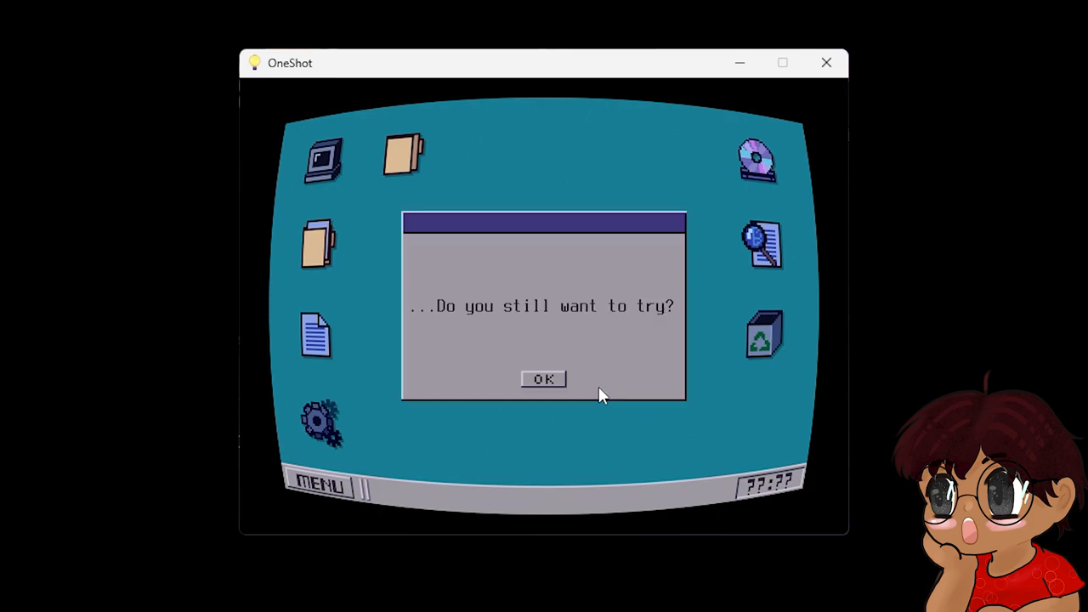
Agree to keep trying, accept the mission to help Niko leave, and acknowledge the one-shot reminder.
left_click(543, 380)
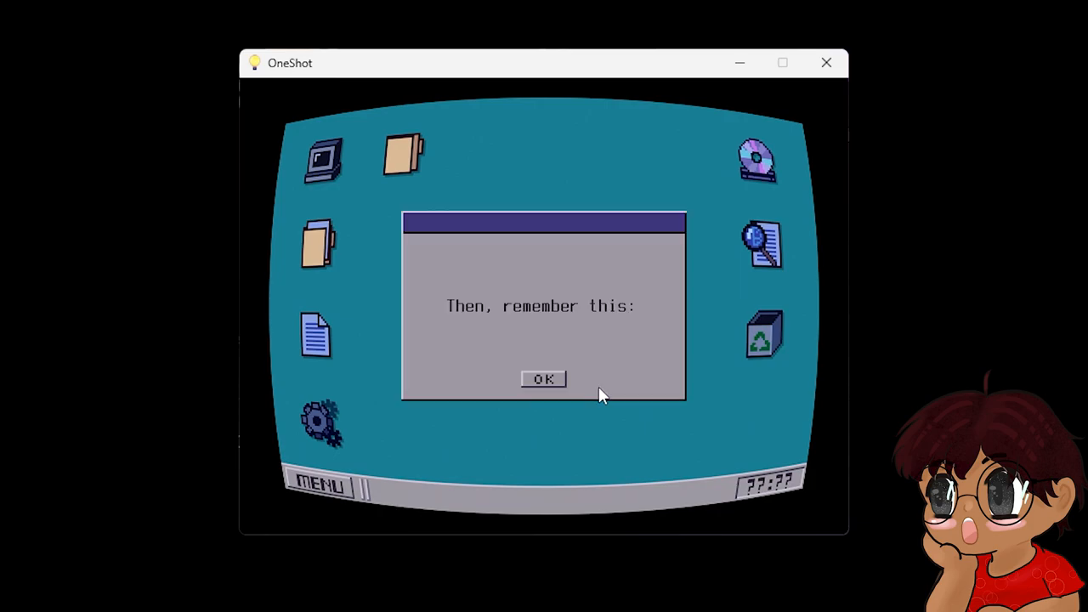
left_click(542, 379)
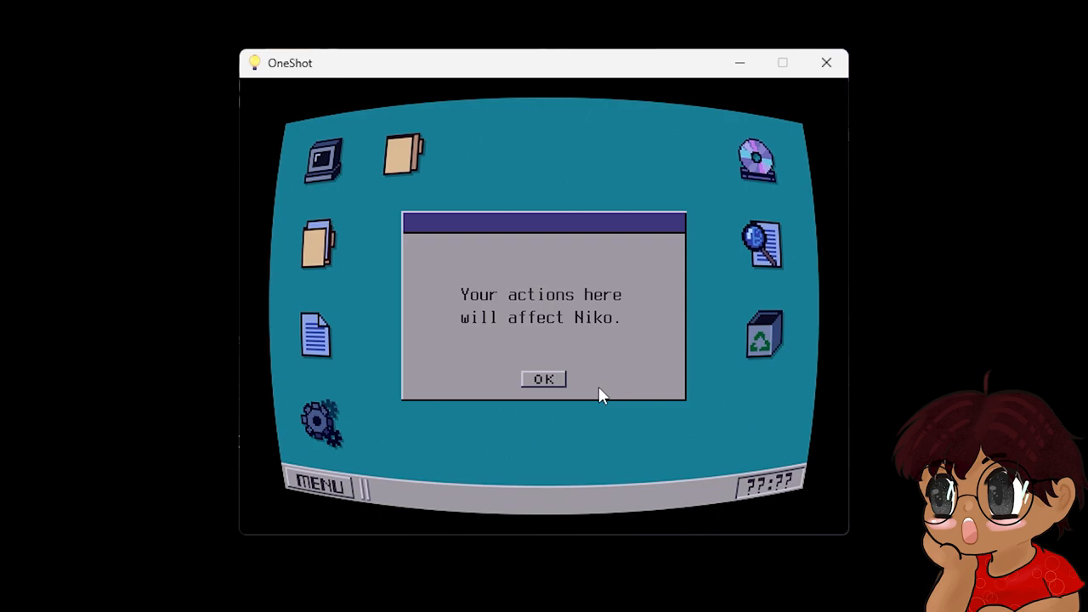
left_click(542, 378)
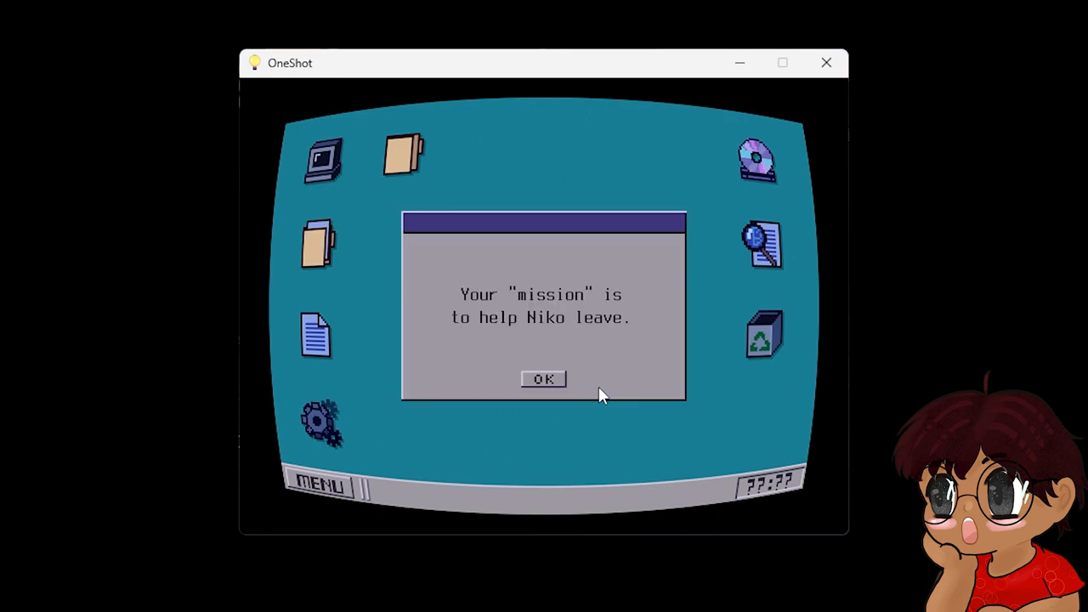
left_click(543, 380)
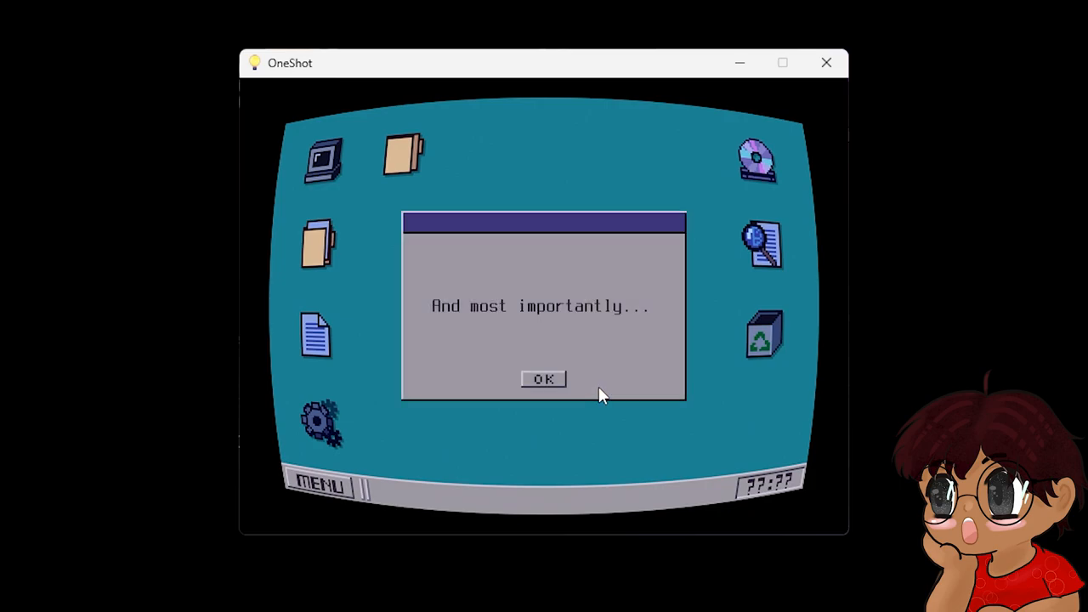
left_click(544, 379)
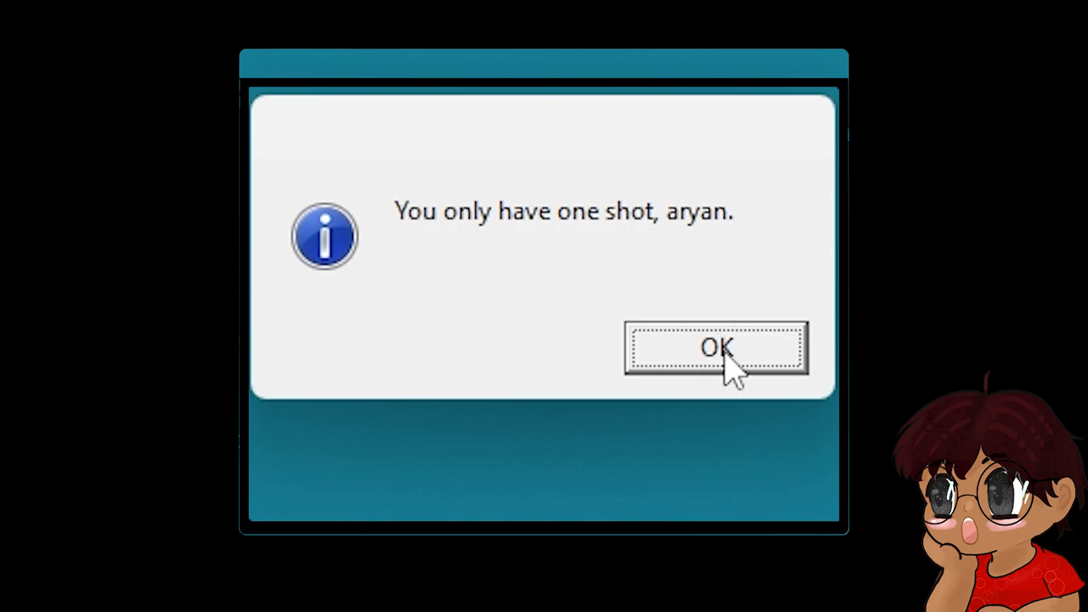
left_click(719, 349)
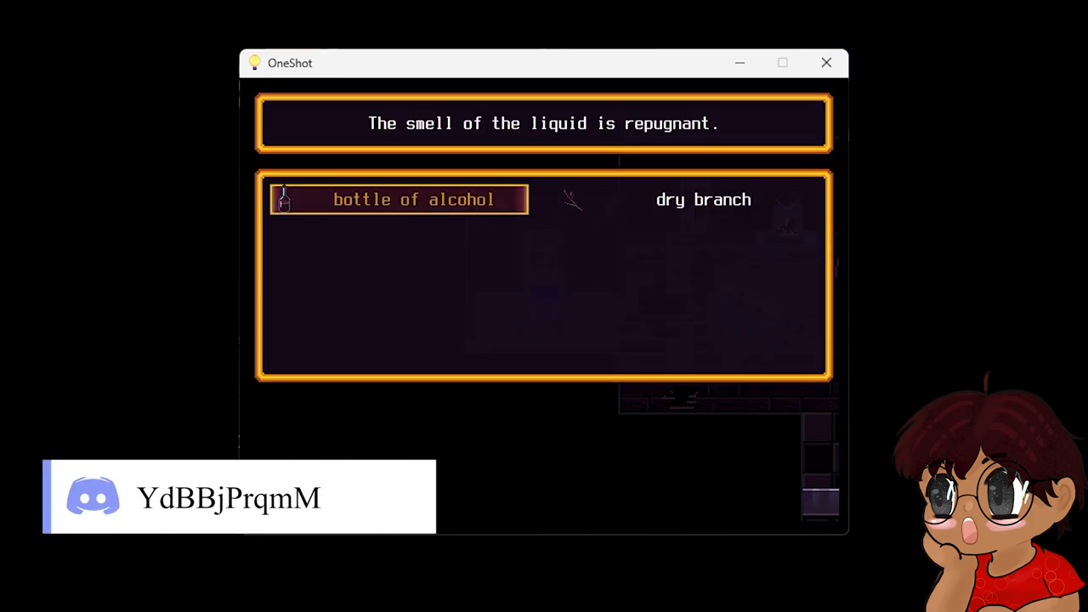
Choose the bottle of alcohol from Niko's inventory.
left_click(703, 199)
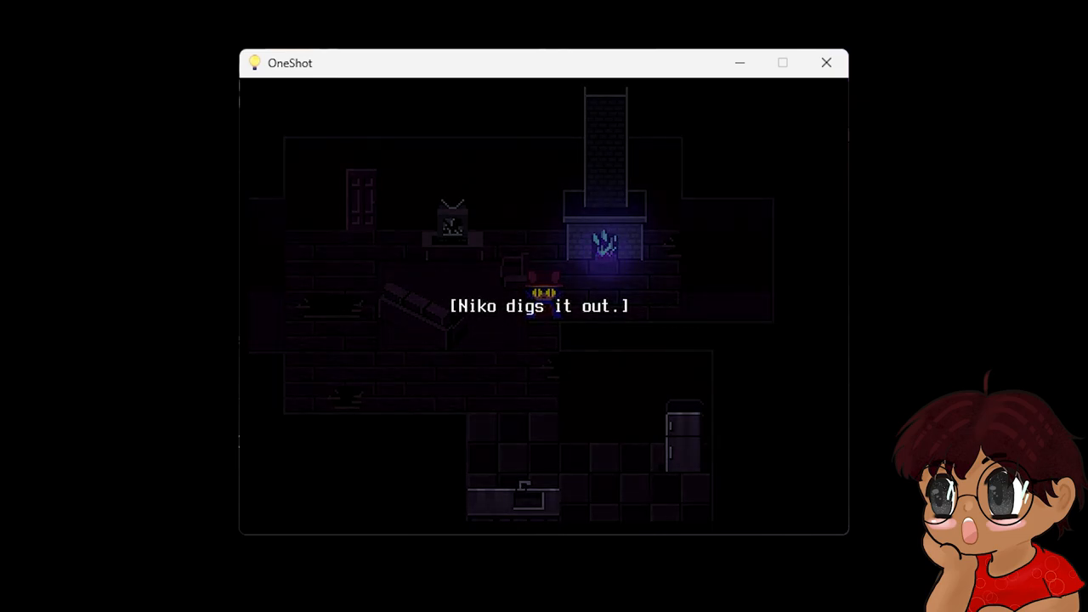
key("enter")
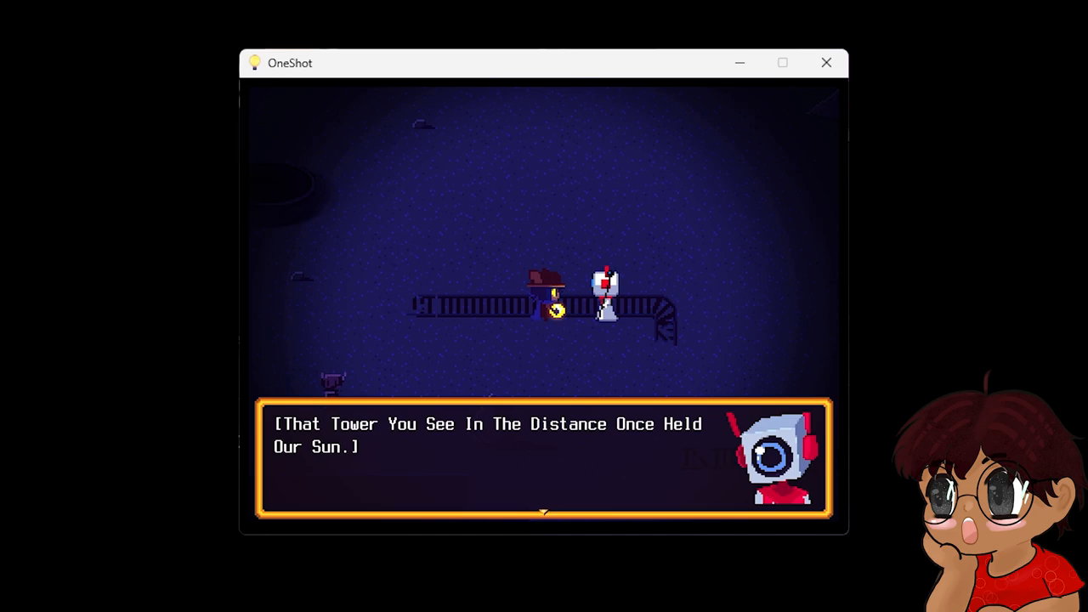
Advance the robot's explanation about the tower.
left_click(544, 468)
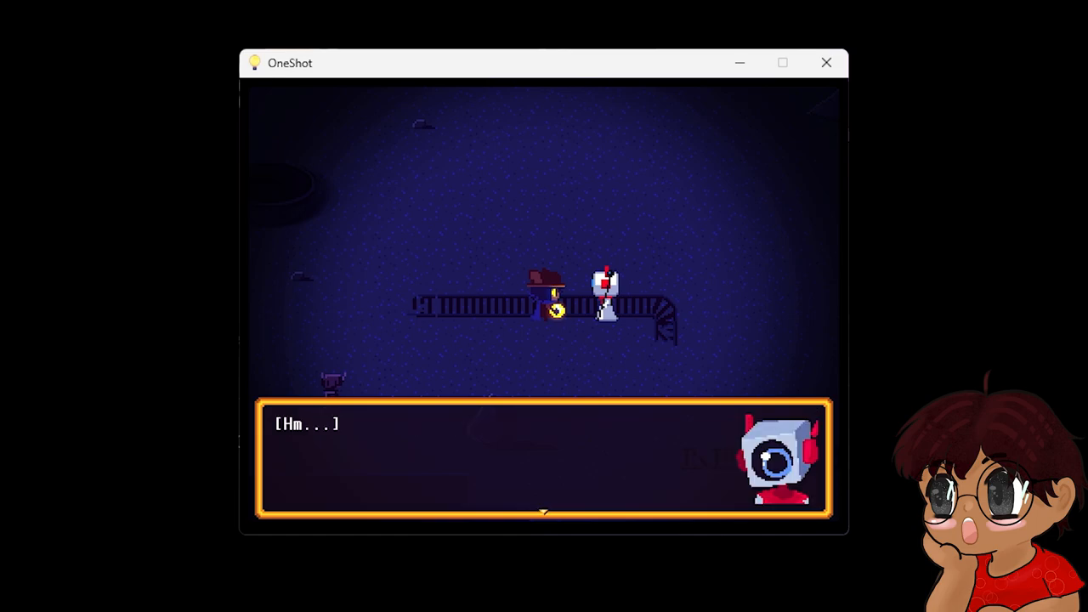
Advance through the robot's lines about telling Niko about their world.
key("Enter")
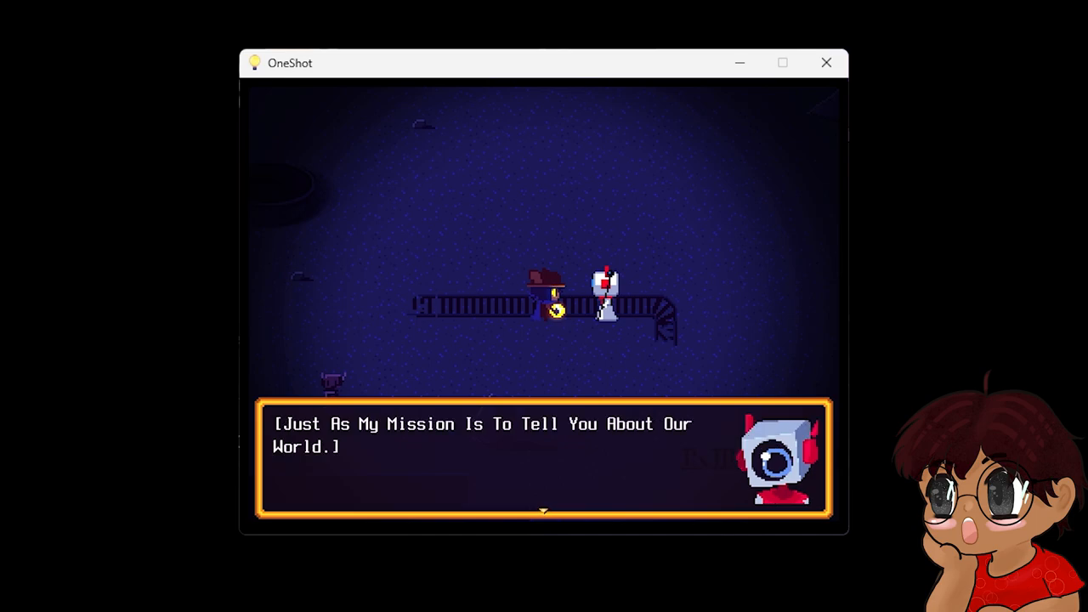
key("Enter")
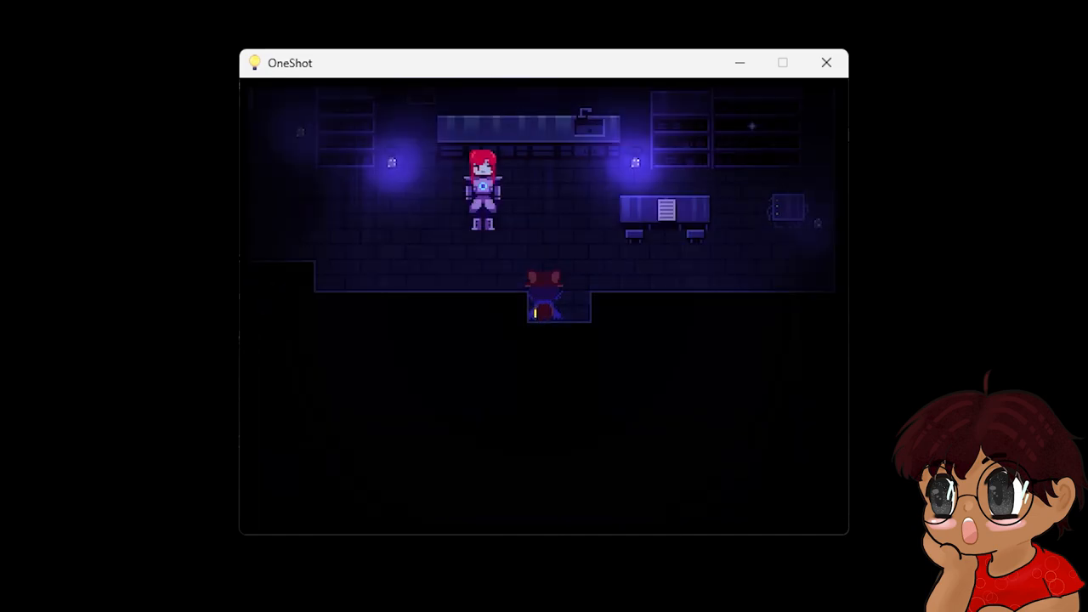
key("enter")
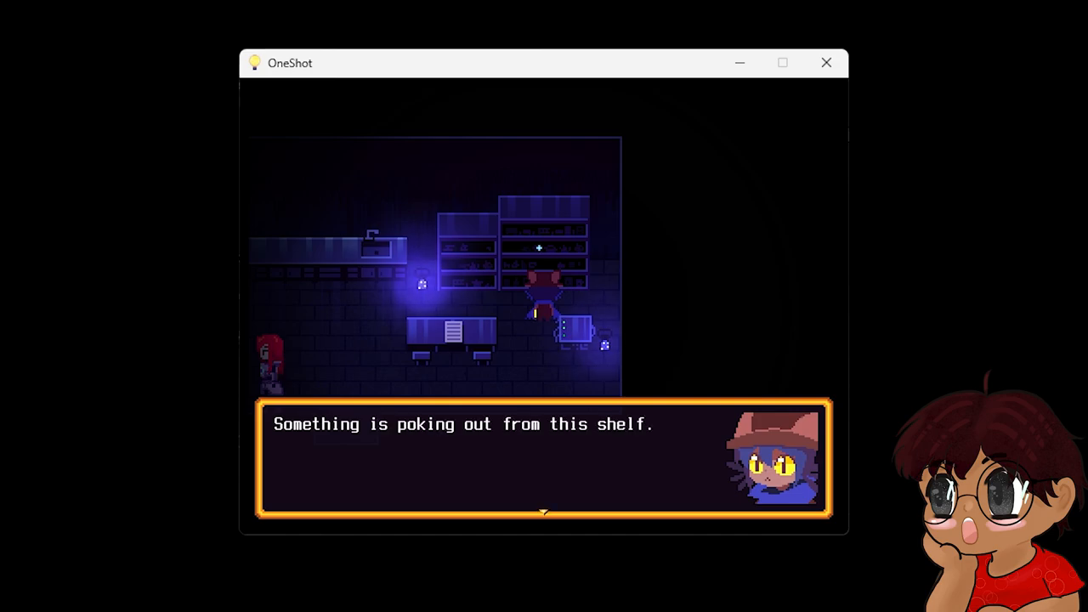
Inspect the item poking from the shelf and take the screwdriver.
key("enter")
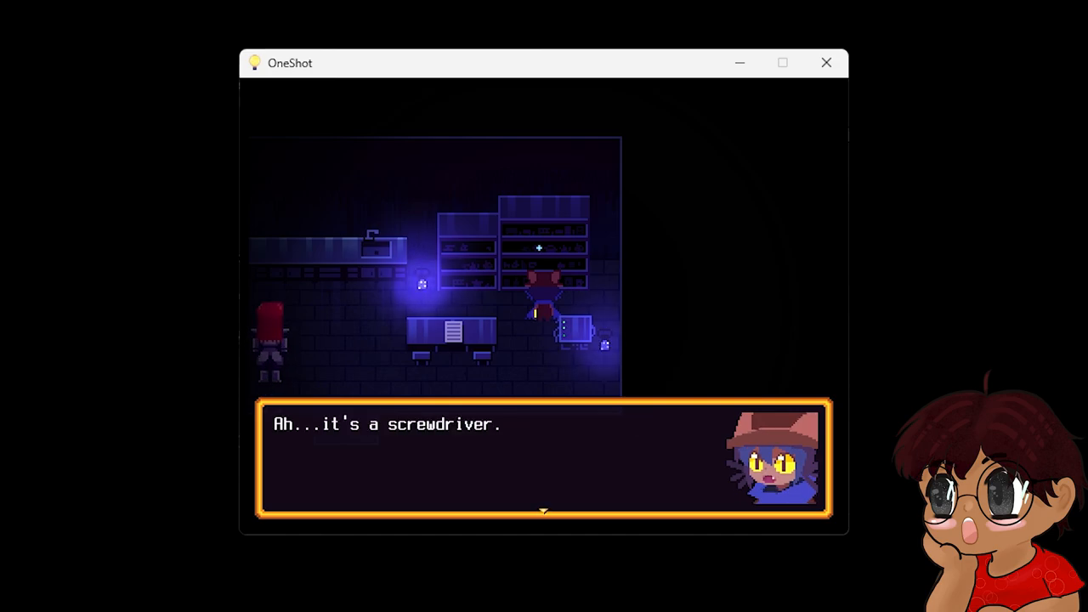
key("Enter")
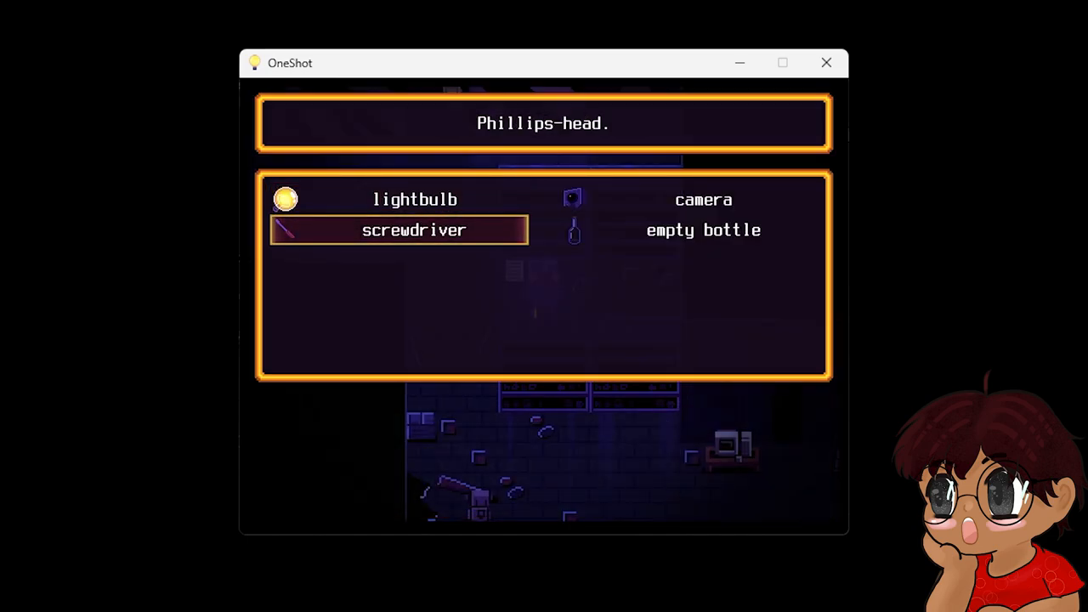
Select the screwdriver in the inventory to read its Phillips-head description.
left_click(413, 229)
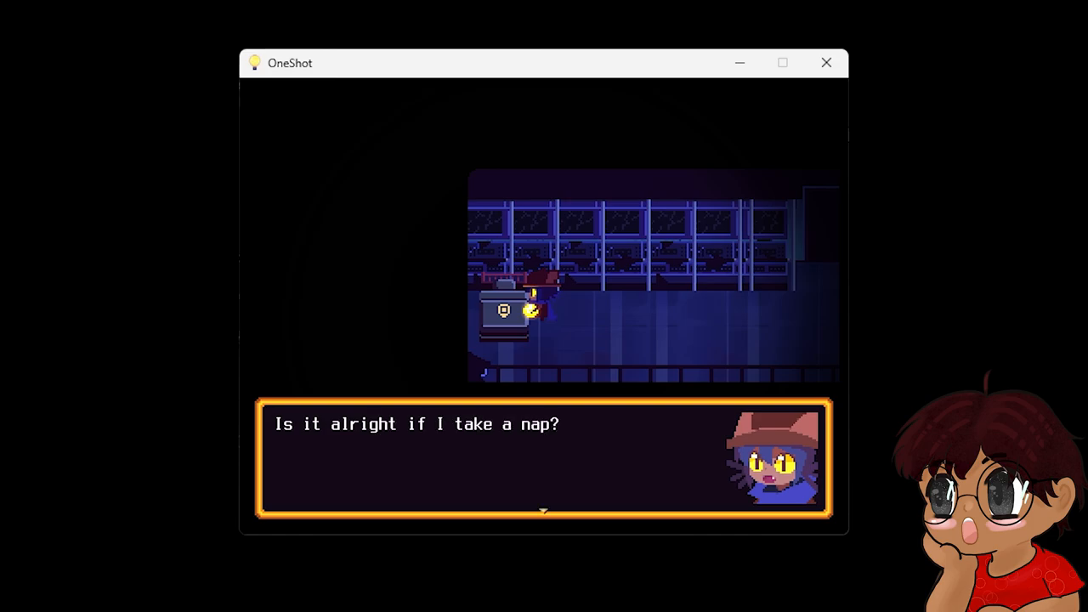
Advance Niko's nap question to the yes/no choice.
key("Enter")
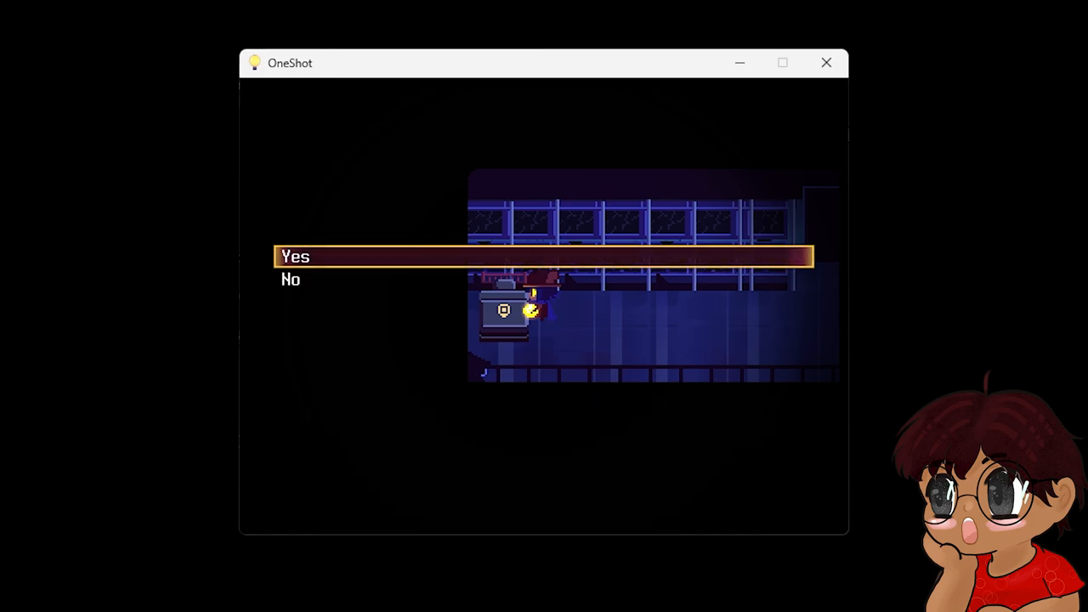